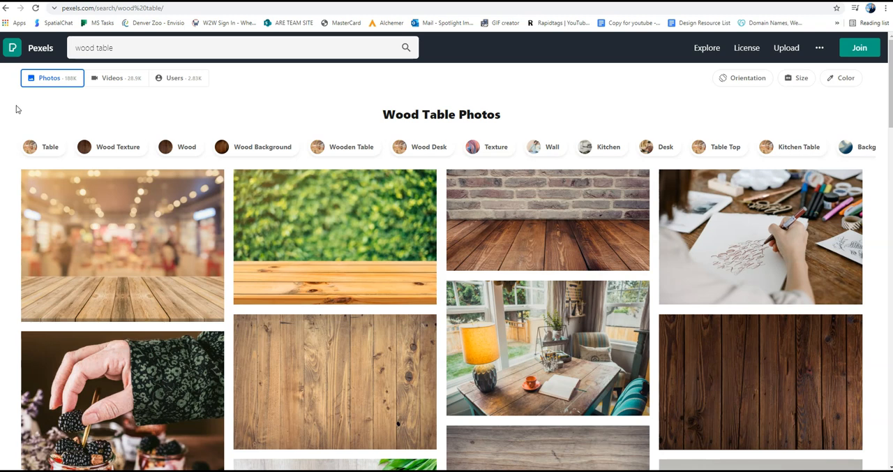
mouse_move(18, 109)
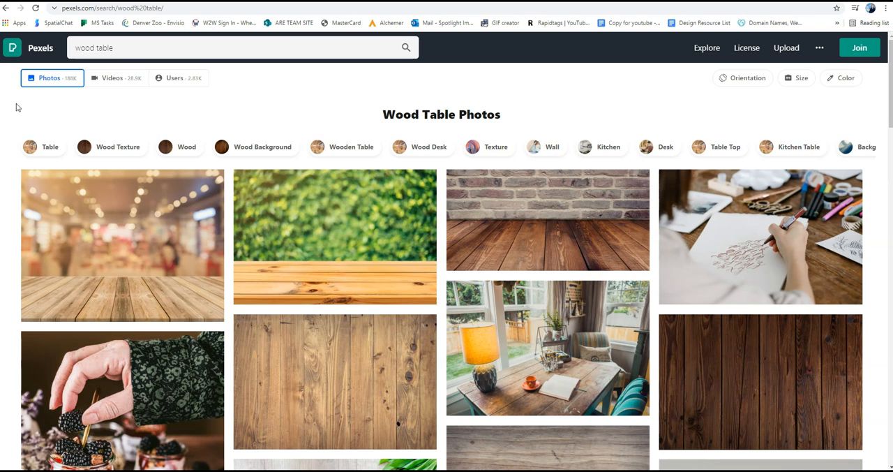
mouse_move(382, 275)
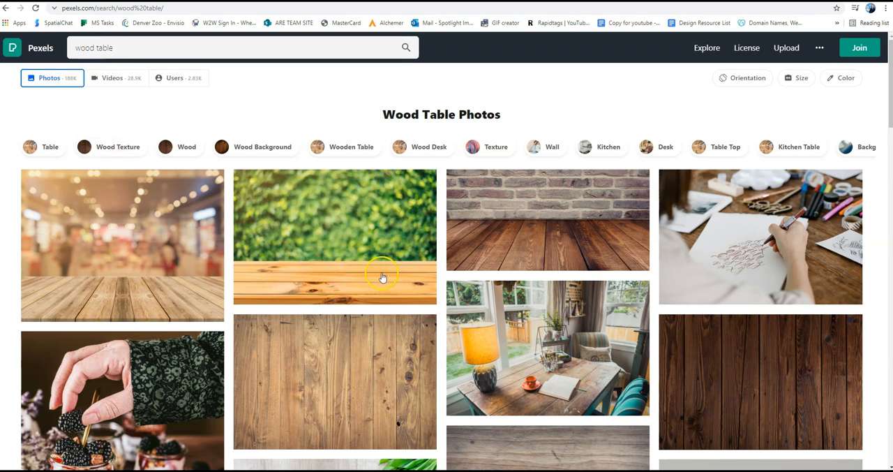
Step: Add a new slide after the example and delete its empty subtitle placeholder
scroll("down", 3)
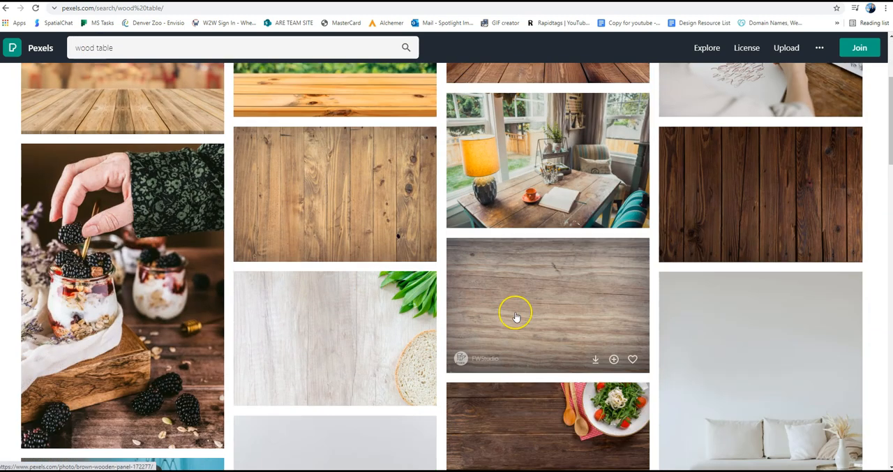
mouse_move(656, 346)
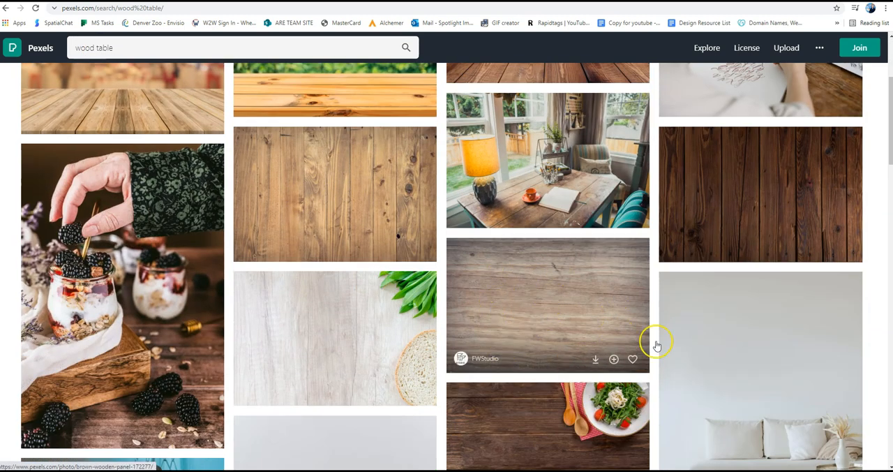
mouse_move(508, 315)
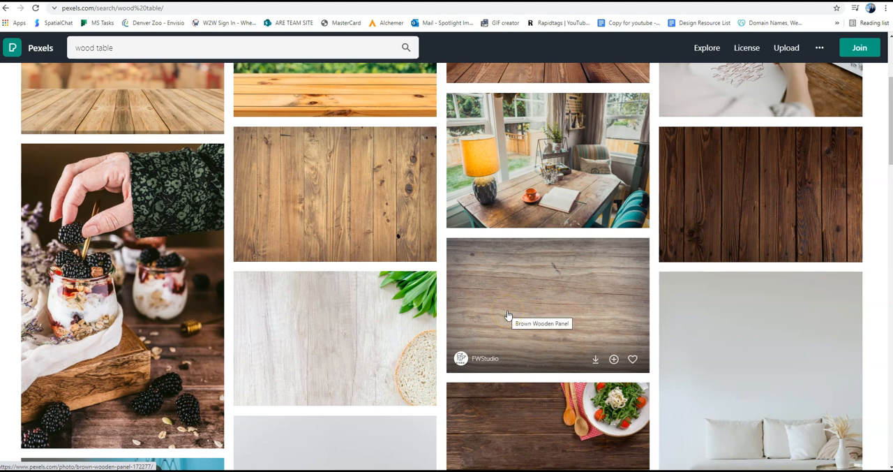
mouse_move(459, 311)
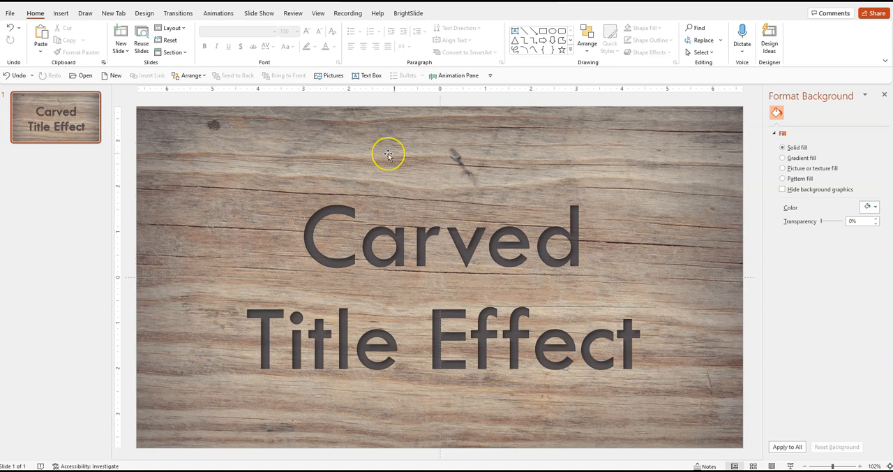
mouse_move(175, 131)
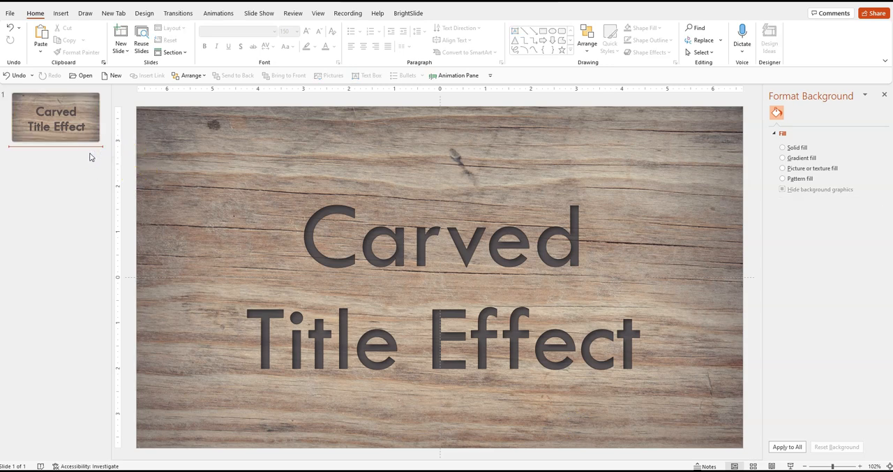
left_click(120, 44)
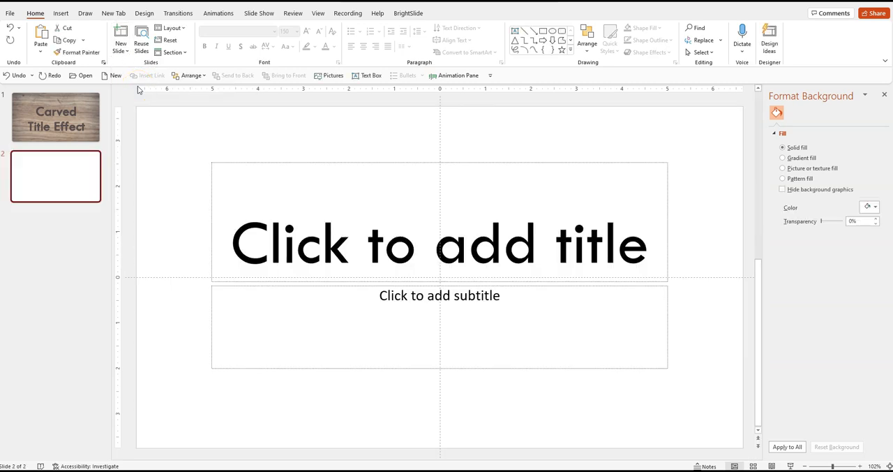
left_click(439, 295)
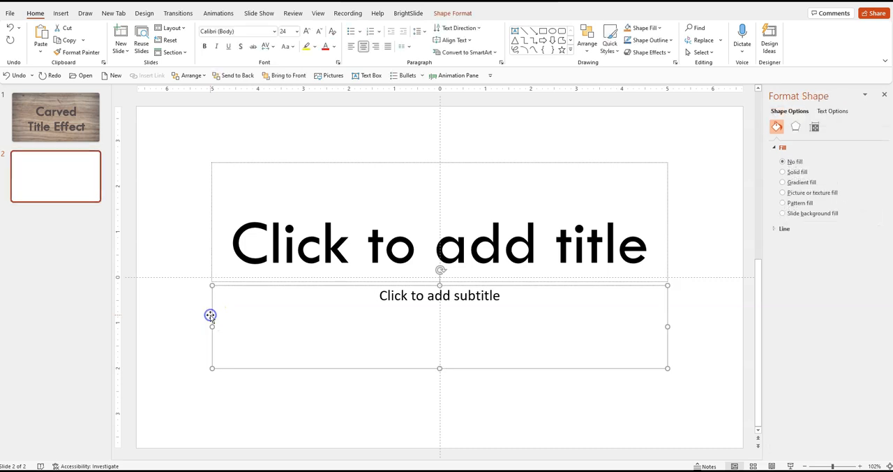
left_click(222, 264)
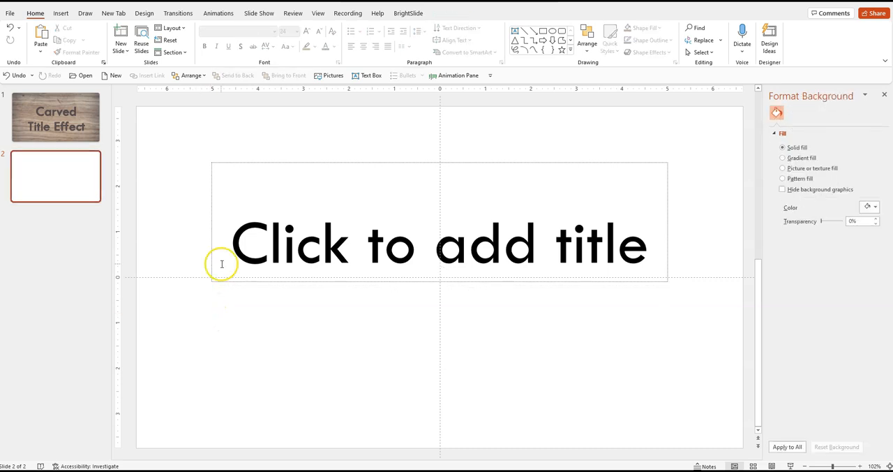
Step: Type 'Here is my new carved title' into the title placeholder
left_click(222, 264)
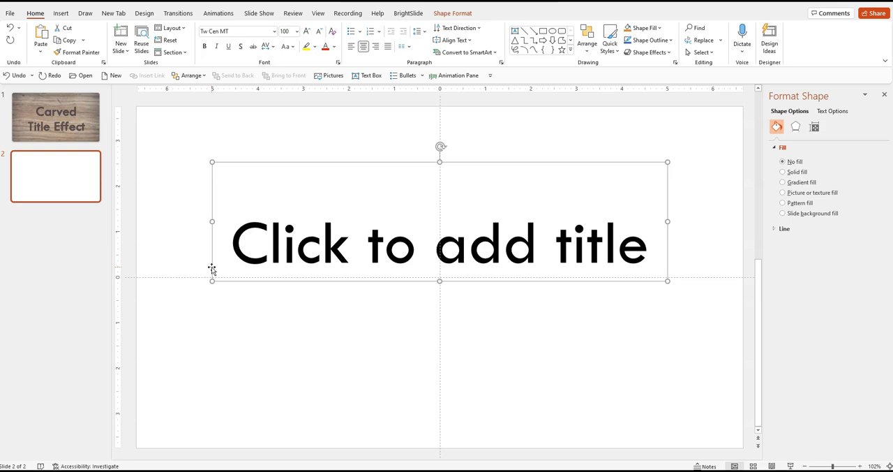
type("Here is my")
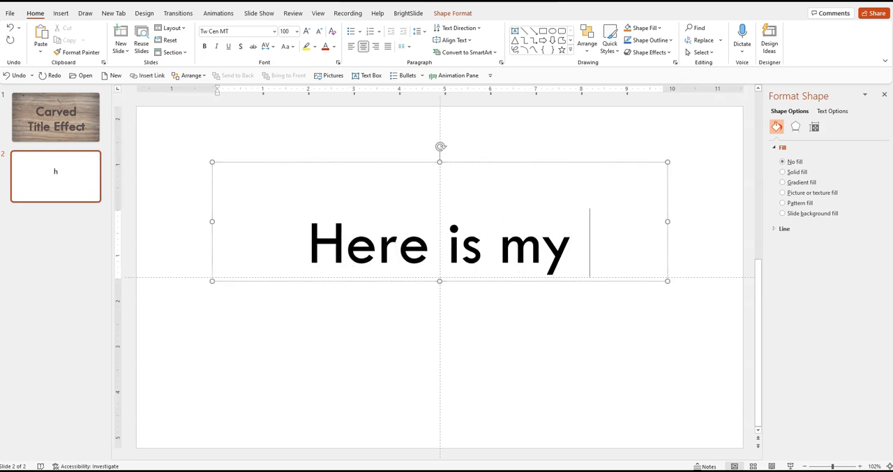
type("new carve")
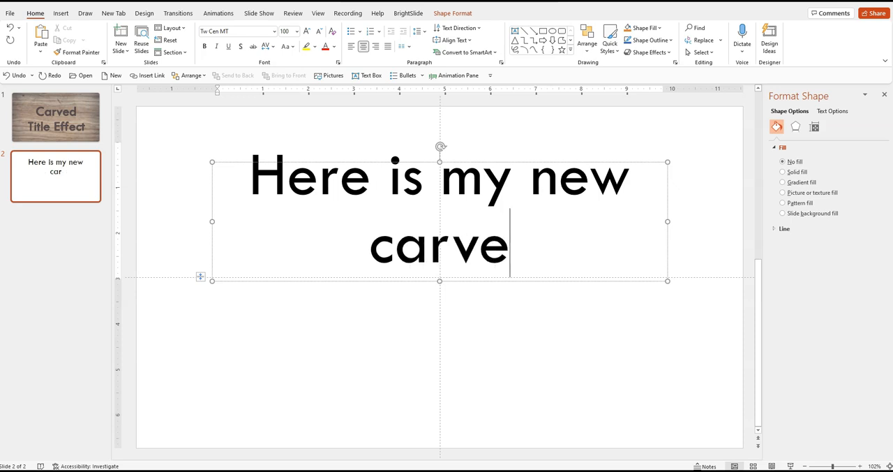
type("d title")
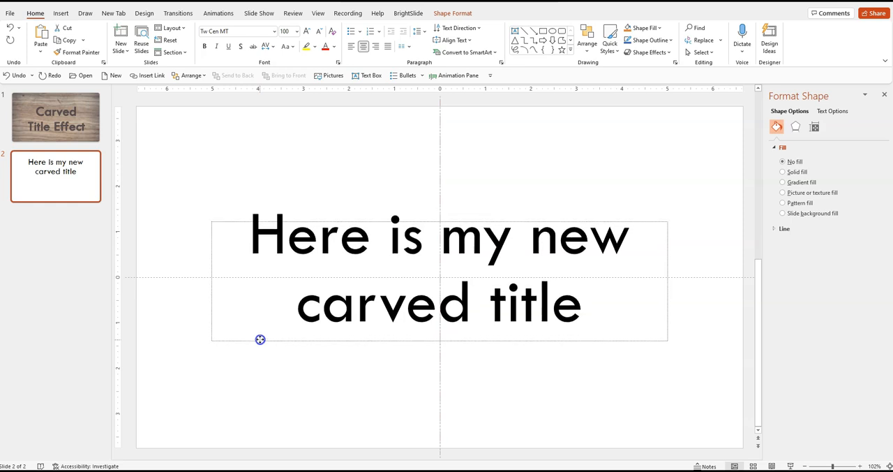
Step: Center the title box and change the title case to UPPERCASE
left_click(305, 29)
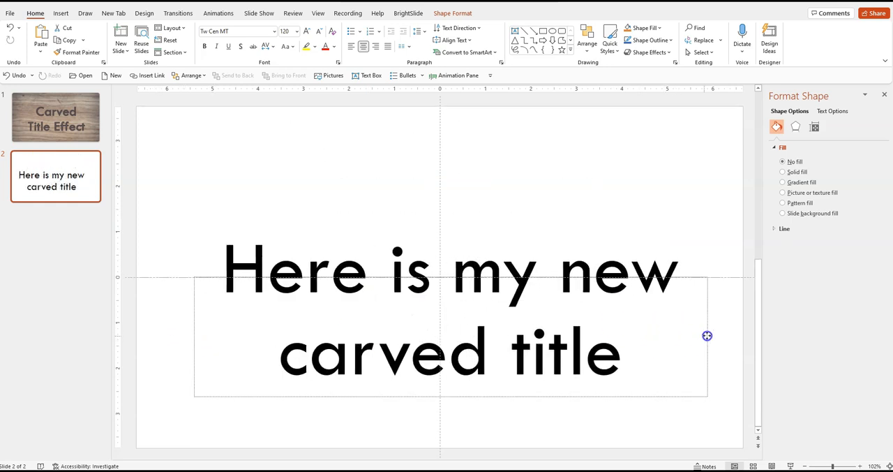
left_click(588, 38)
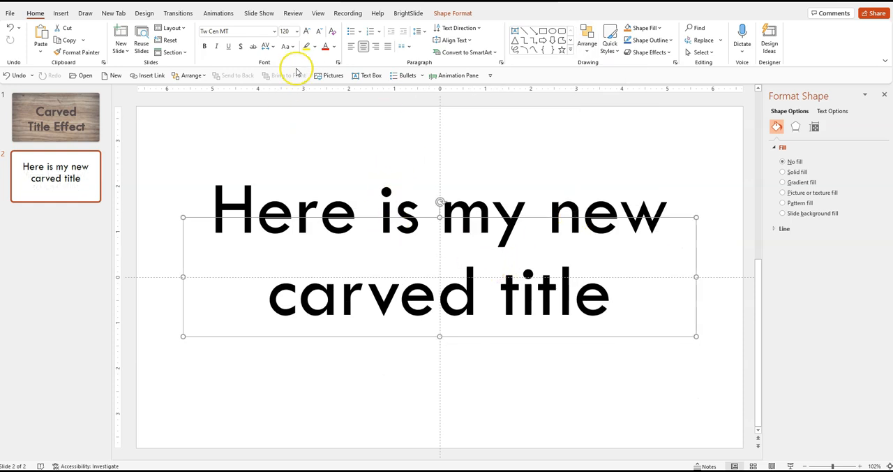
left_click(286, 46)
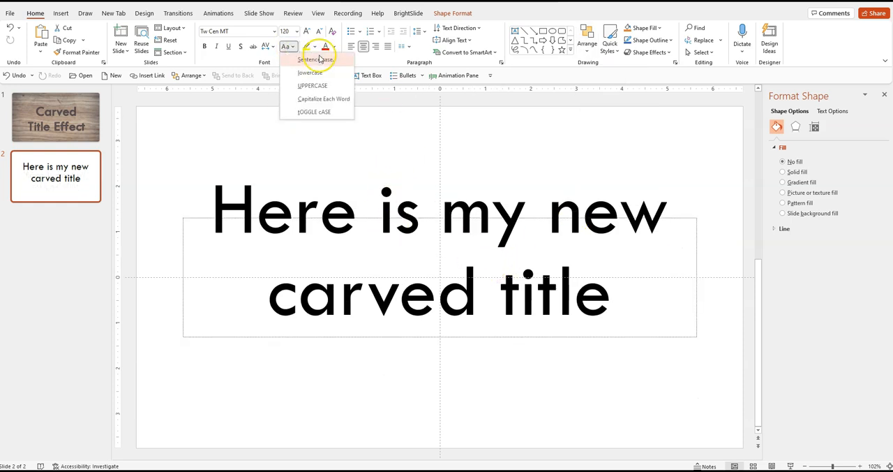
left_click(312, 86)
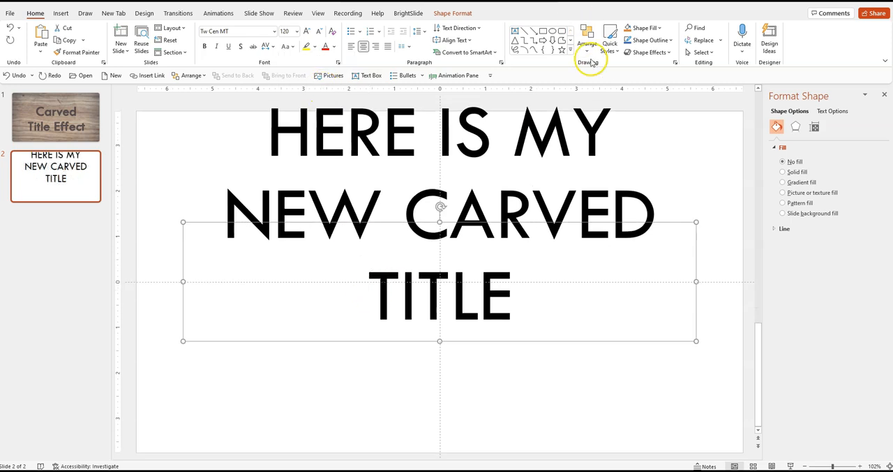
left_click(587, 38)
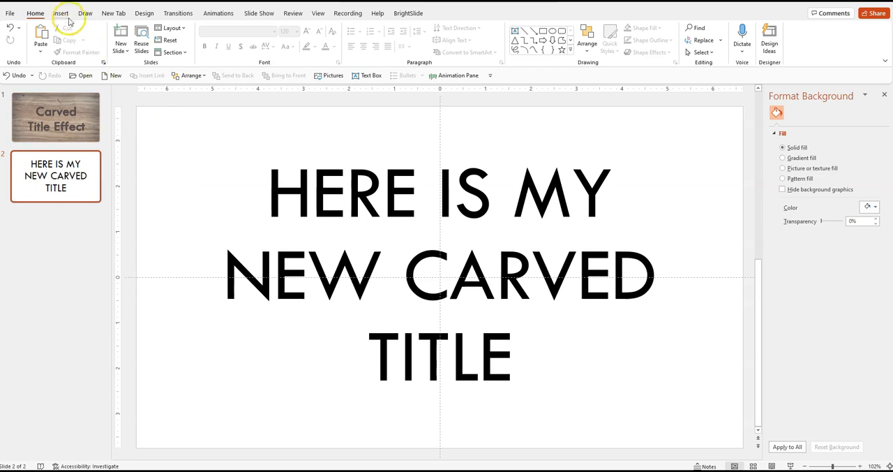
Step: Insert the downloaded wood panel photo and send it behind the title
left_click(90, 37)
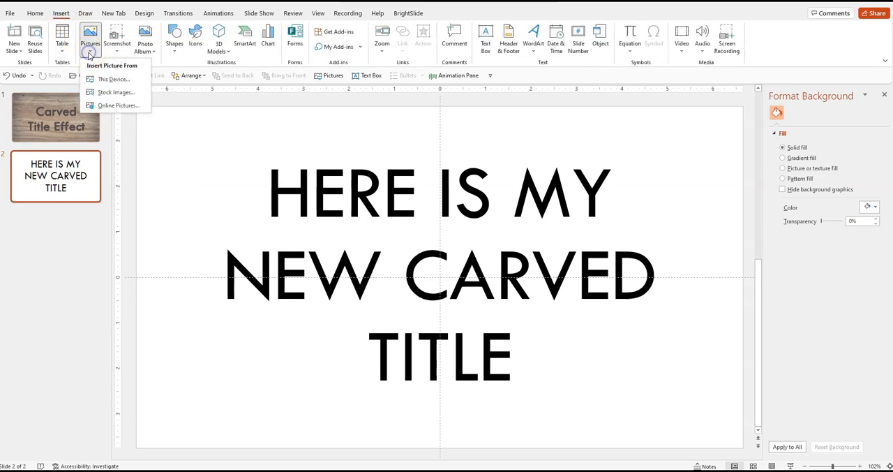
left_click(113, 78)
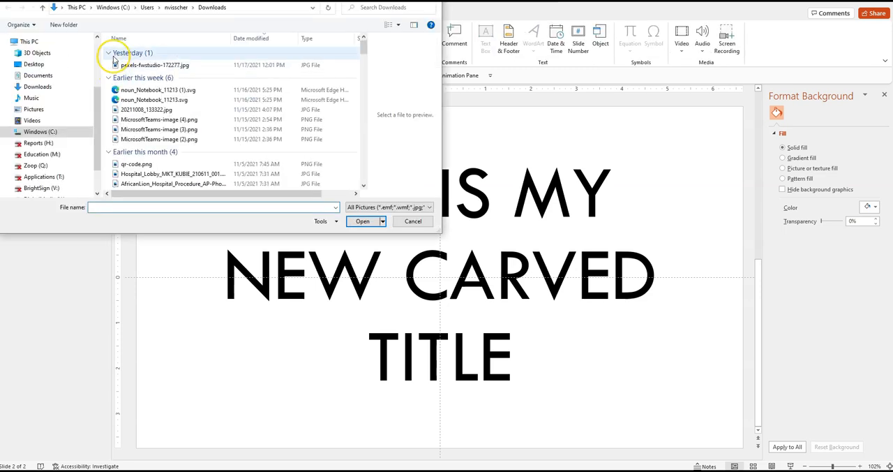
left_click(412, 222)
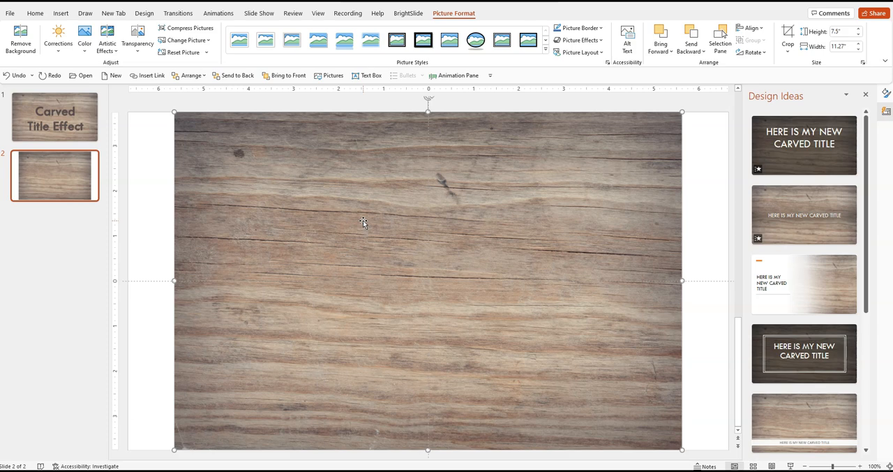
mouse_move(168, 166)
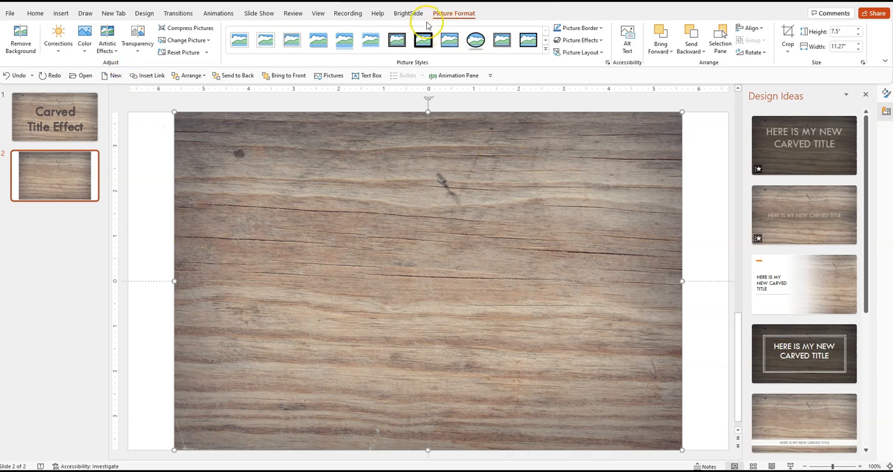
left_click(409, 13)
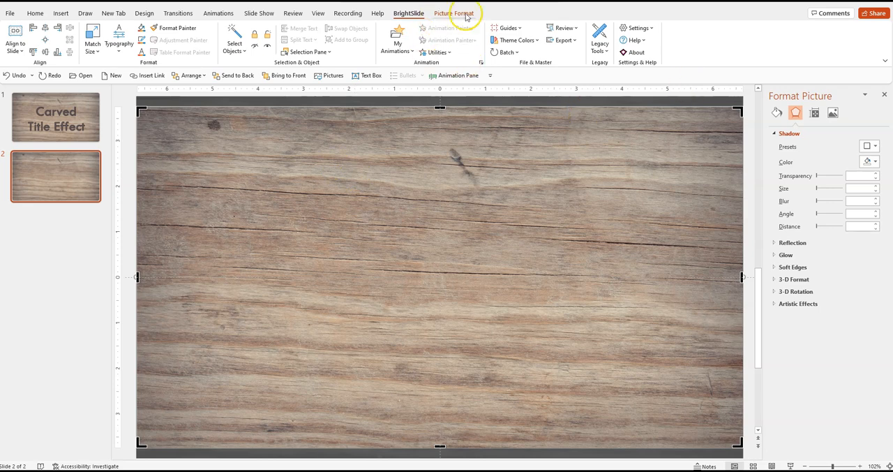
left_click(454, 12)
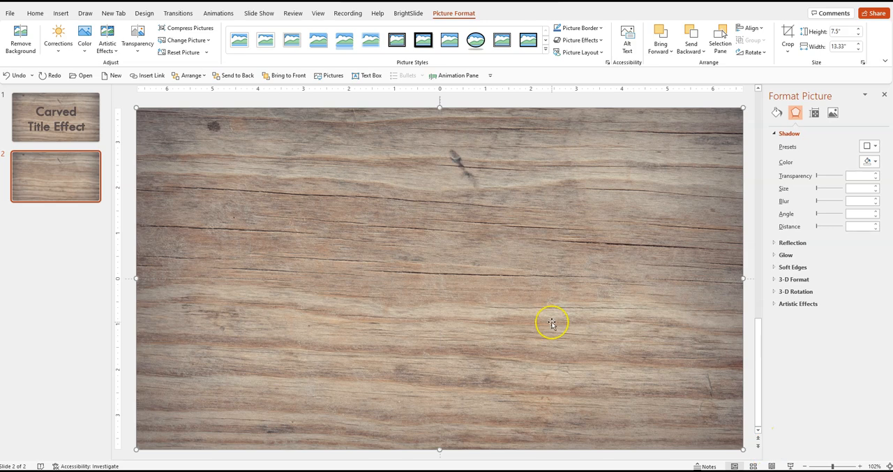
right_click(551, 323)
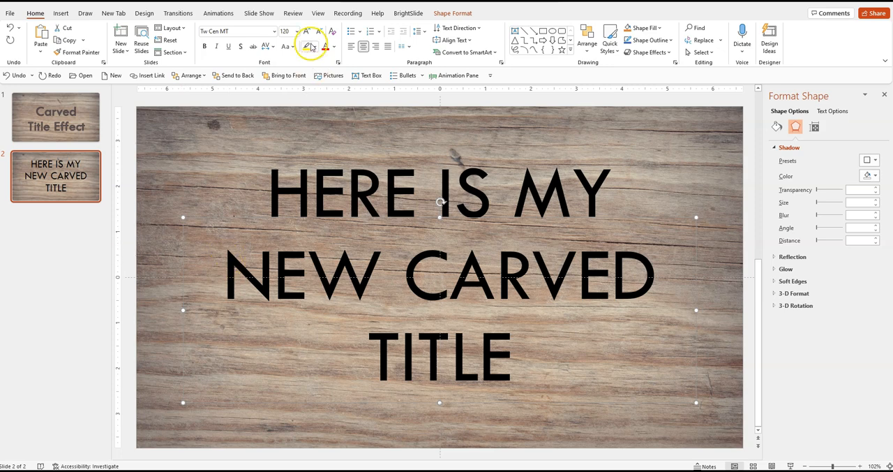
Step: Color the title dark grey and eyedrop an outline colour from the wood
left_click(333, 47)
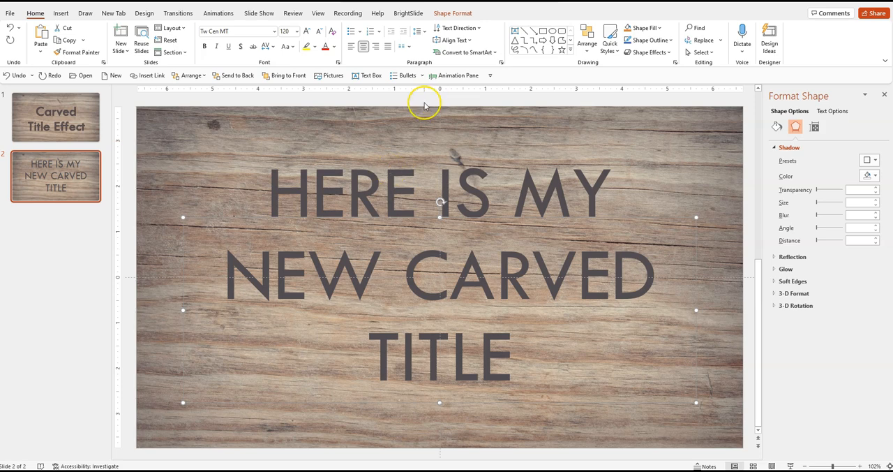
left_click(452, 12)
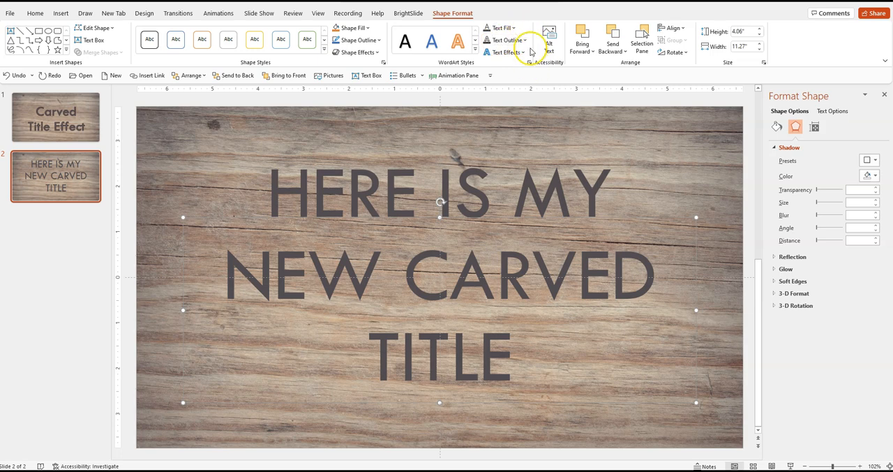
left_click(503, 40)
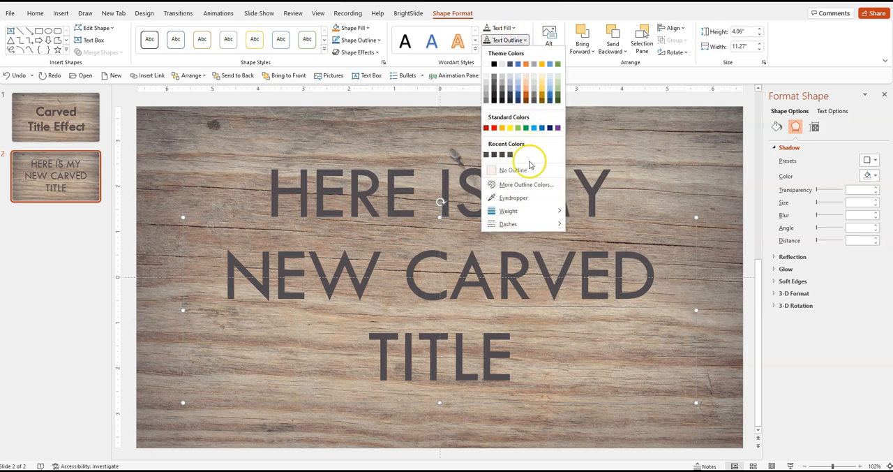
left_click(513, 170)
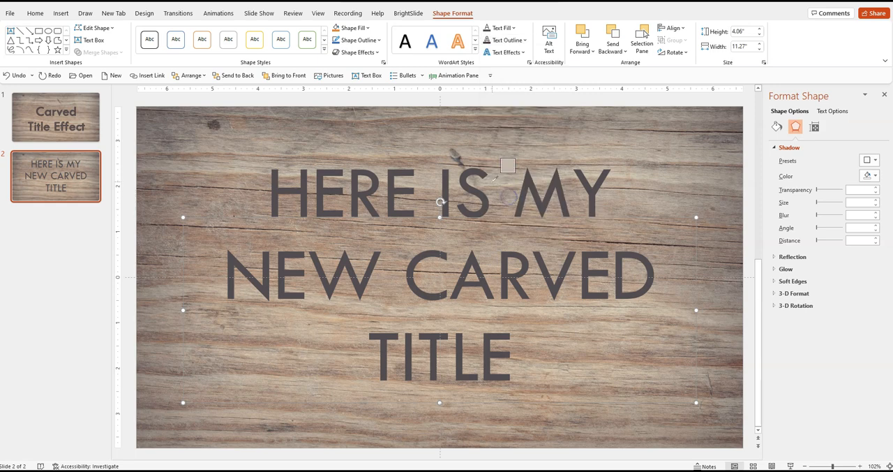
mouse_move(239, 349)
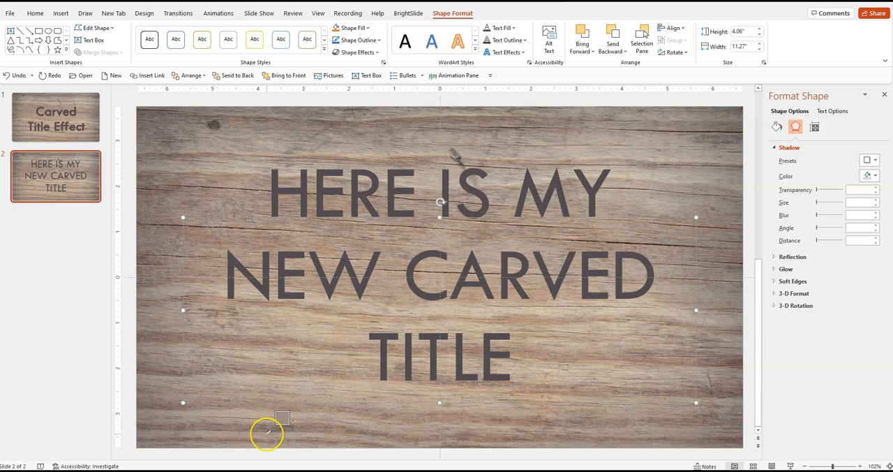
mouse_move(733, 436)
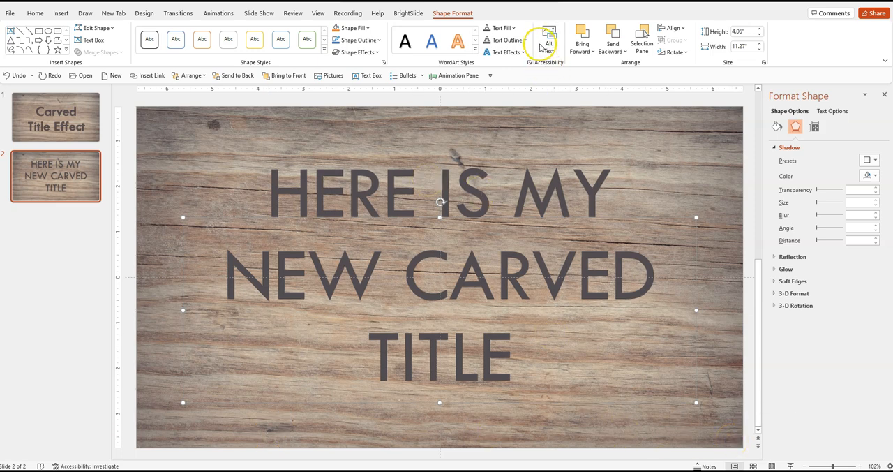
Step: Set the title's text outline weight to ½ pt
left_click(502, 40)
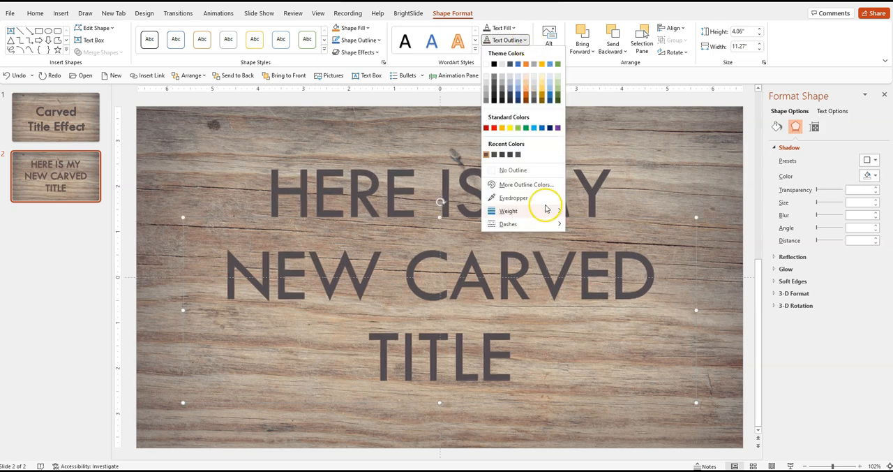
left_click(510, 211)
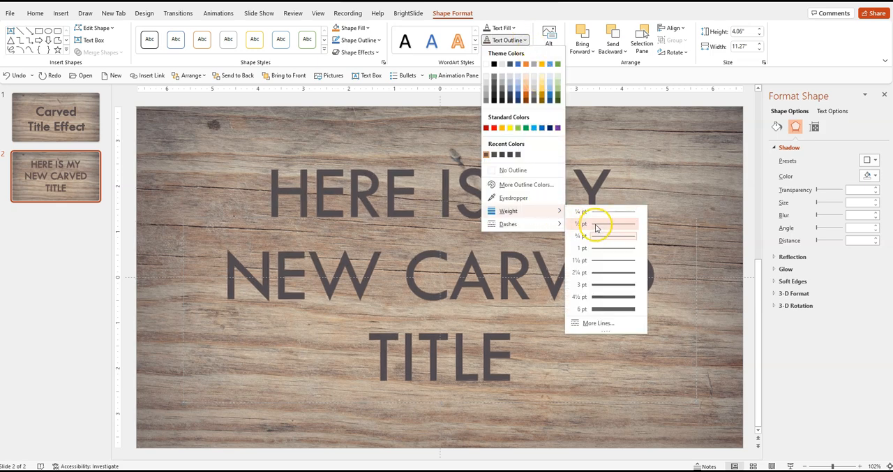
left_click(582, 224)
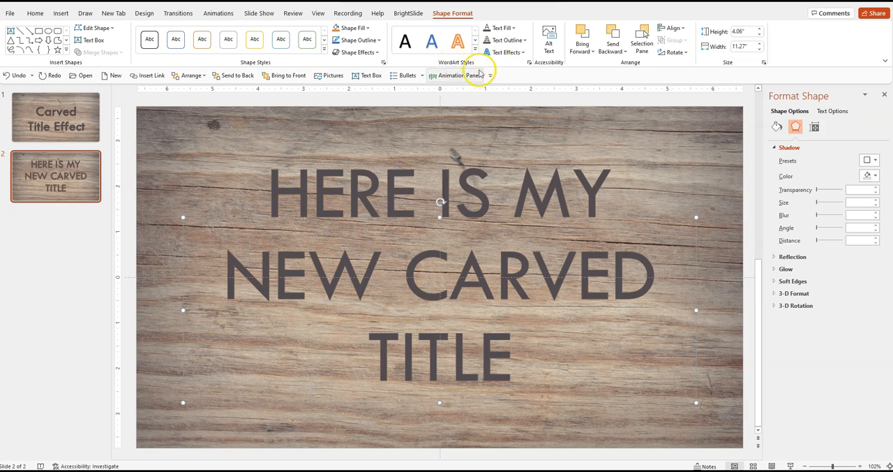
Step: Apply an Inside: Top Left shadow to the title and make it bold
left_click(504, 52)
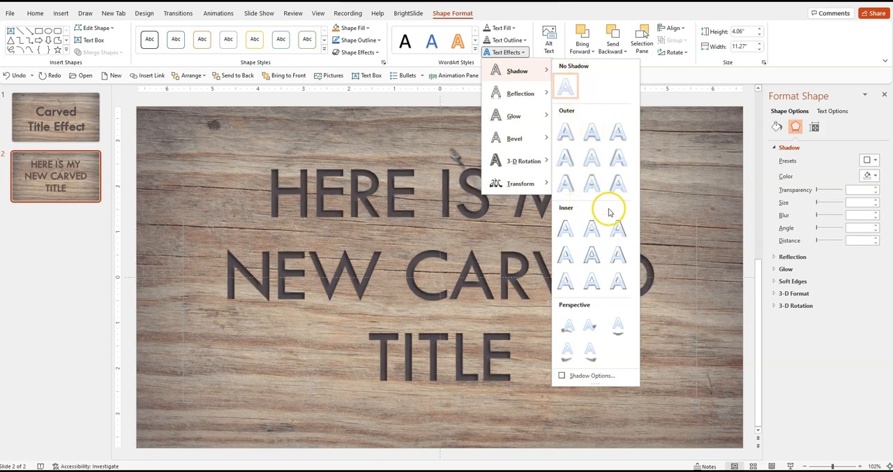
mouse_move(565, 229)
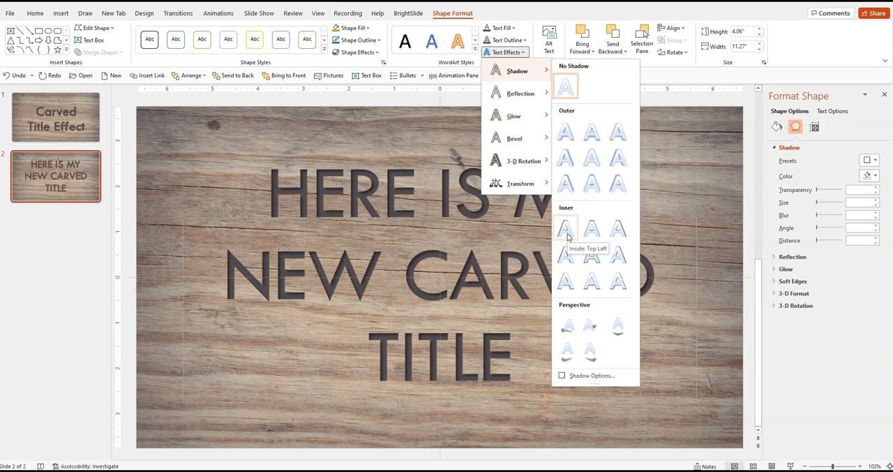
left_click(566, 84)
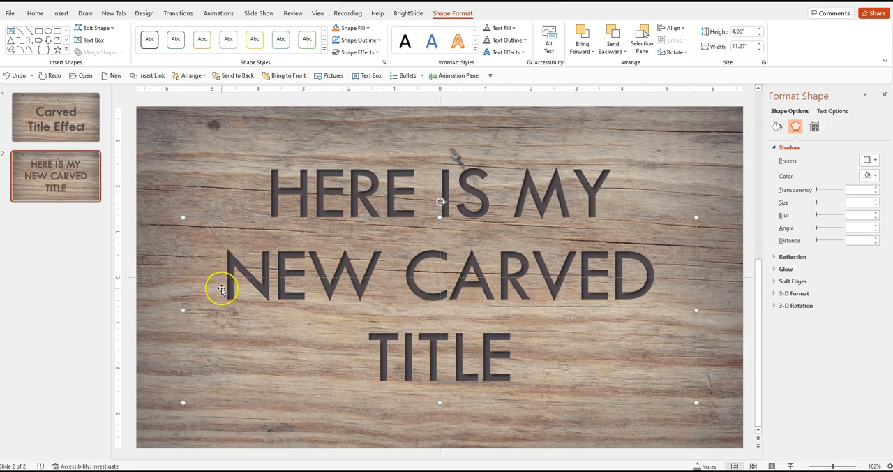
left_click(34, 12)
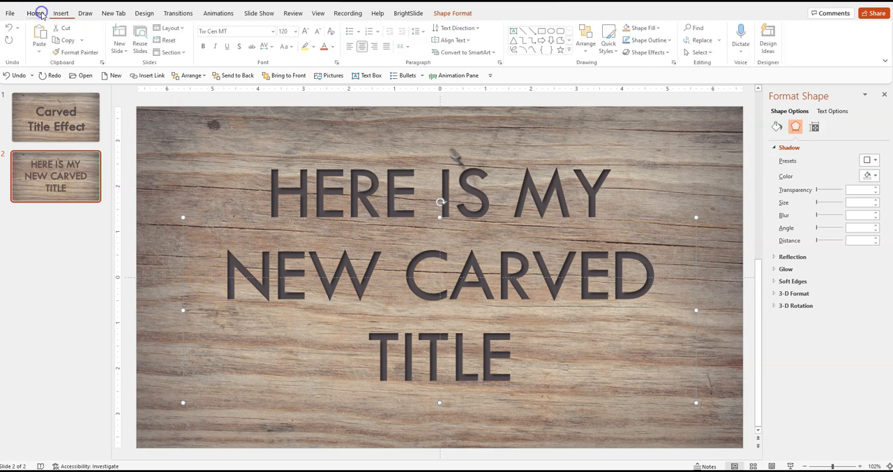
left_click(204, 47)
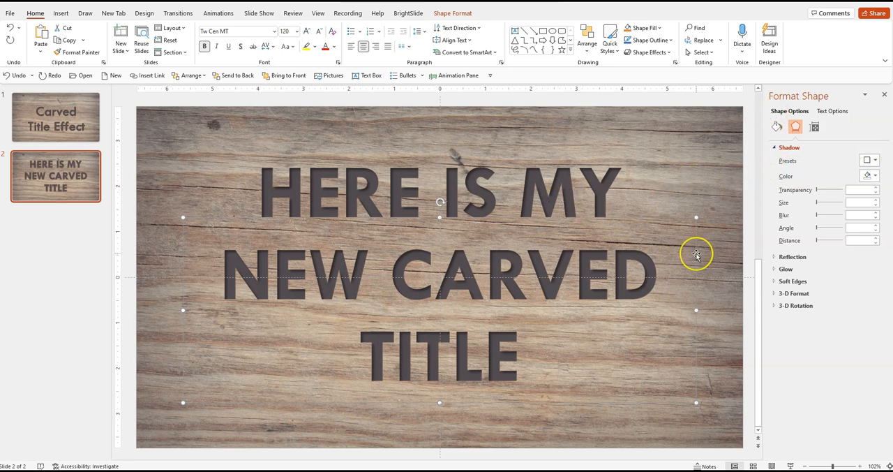
Step: Set the title's text fill transparency to about 26% in Format Shape
right_click(696, 255)
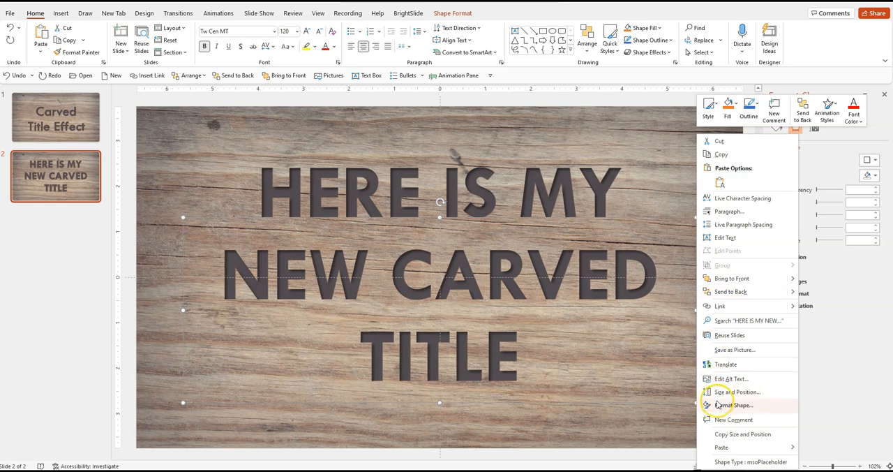
left_click(733, 405)
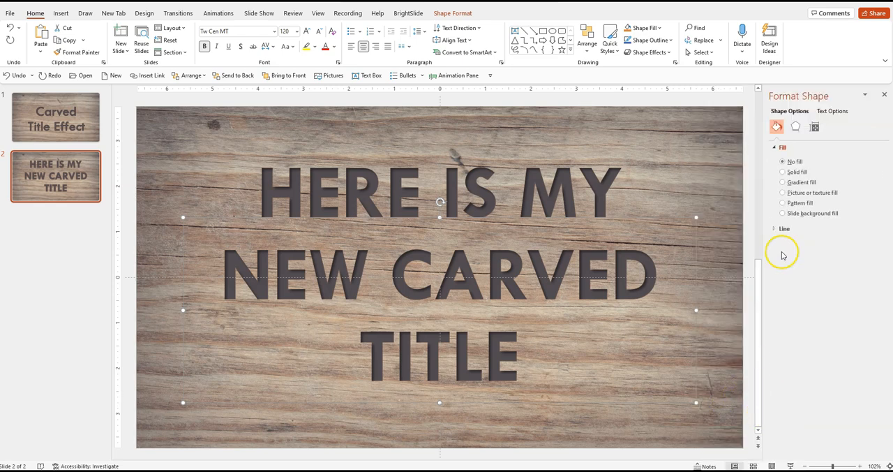
left_click(832, 110)
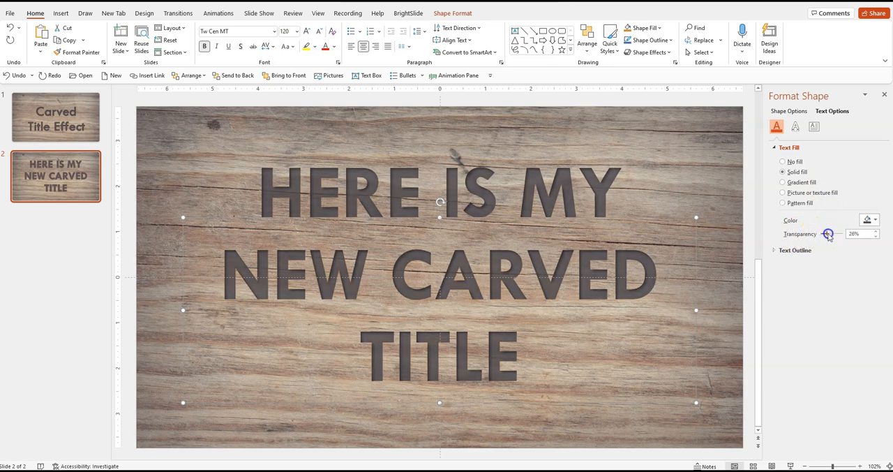
left_click_drag(828, 234, 874, 234)
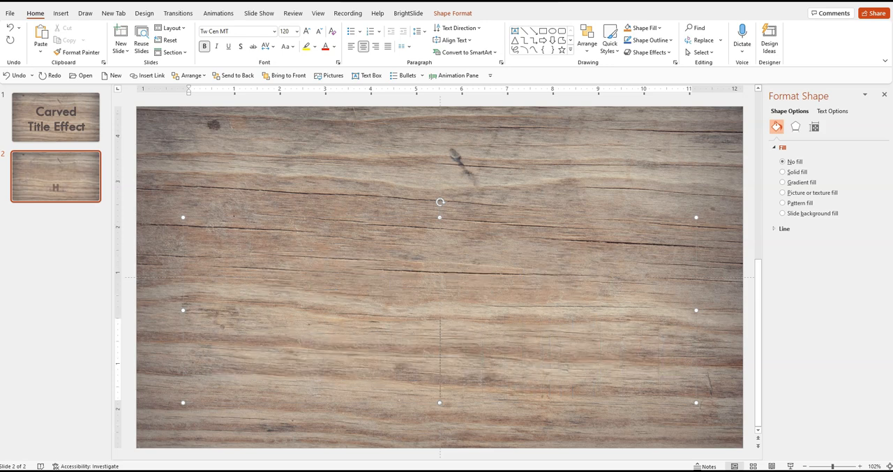
Step: Type 'great' into the title box and open its positioning options
type("great carved title effect")
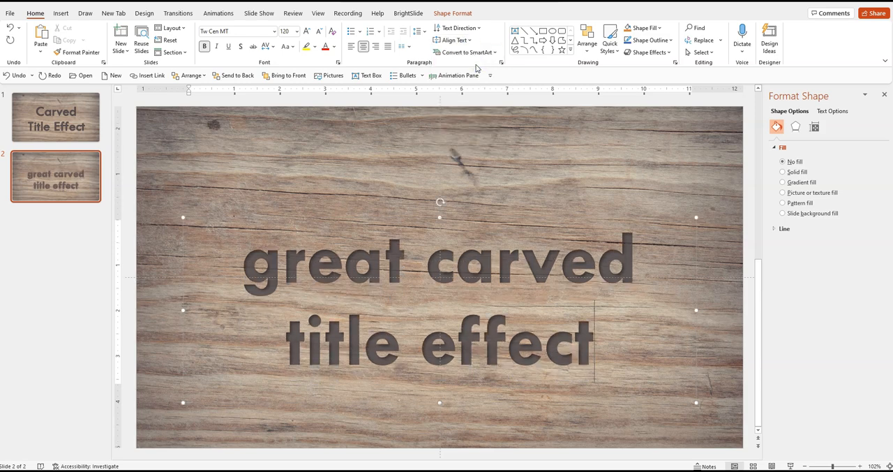
left_click(587, 35)
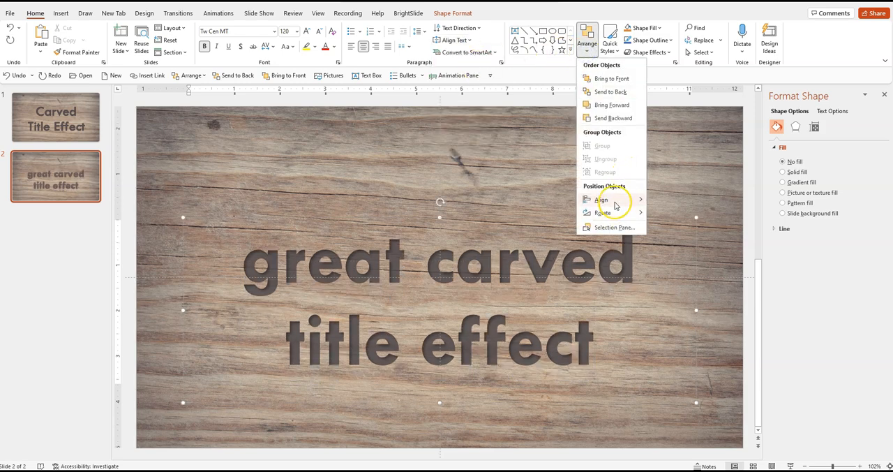